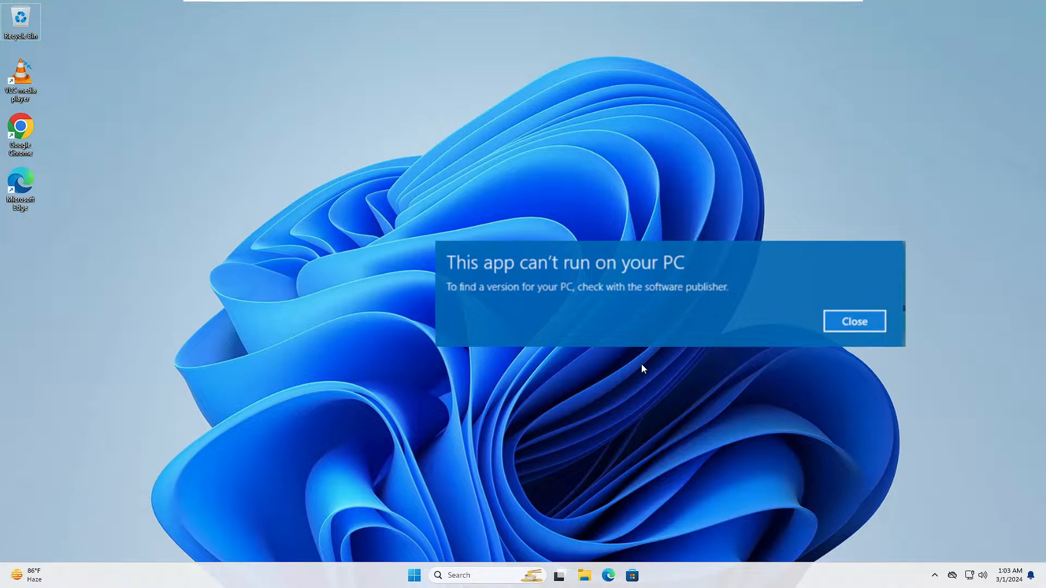
Close the 'This app can't run on your PC' error dialog.
{"action": "left_click", "coordinate": [854, 321]}
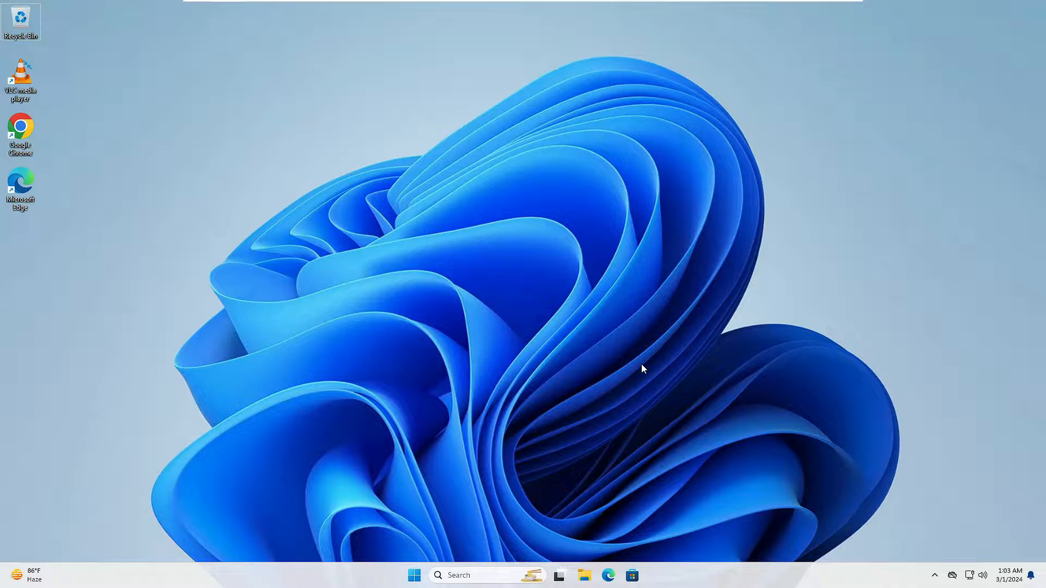
{"action": "mouse_move", "coordinate": [672, 292]}
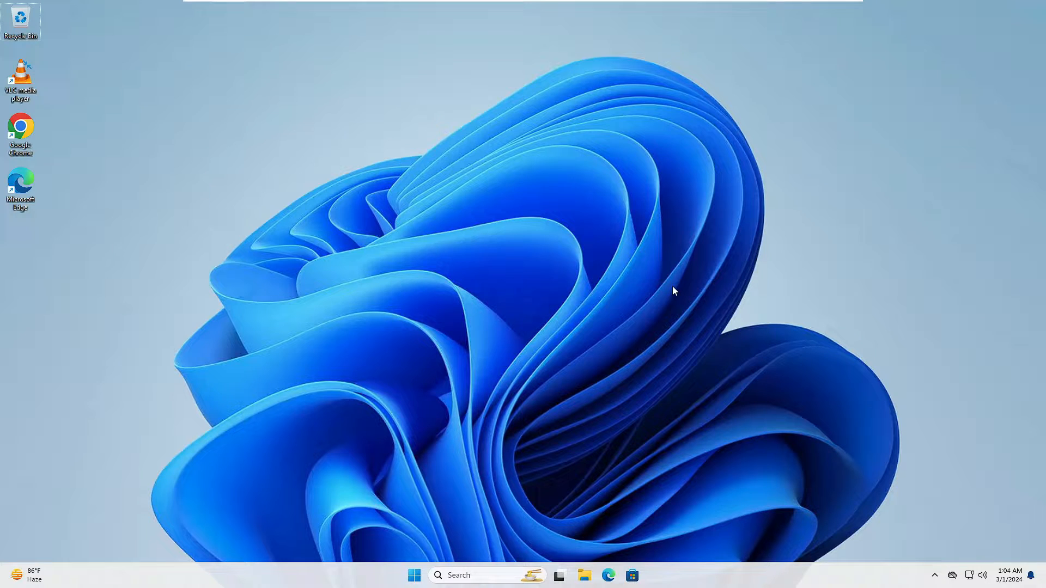
{"action": "mouse_move", "coordinate": [427, 567]}
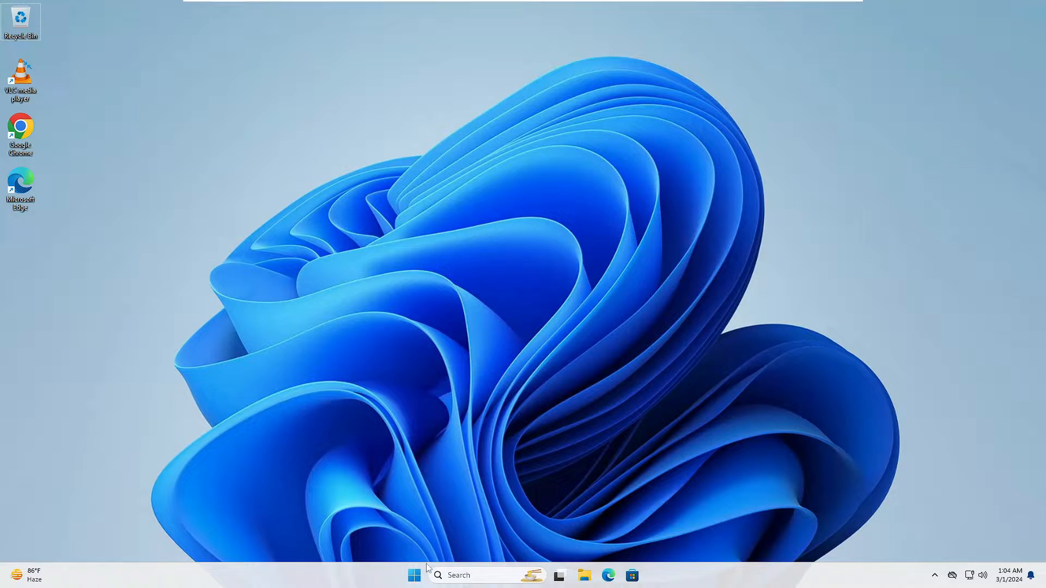
Launch Task Manager from the Start button's quick link menu.
{"action": "right_click", "coordinate": [414, 576]}
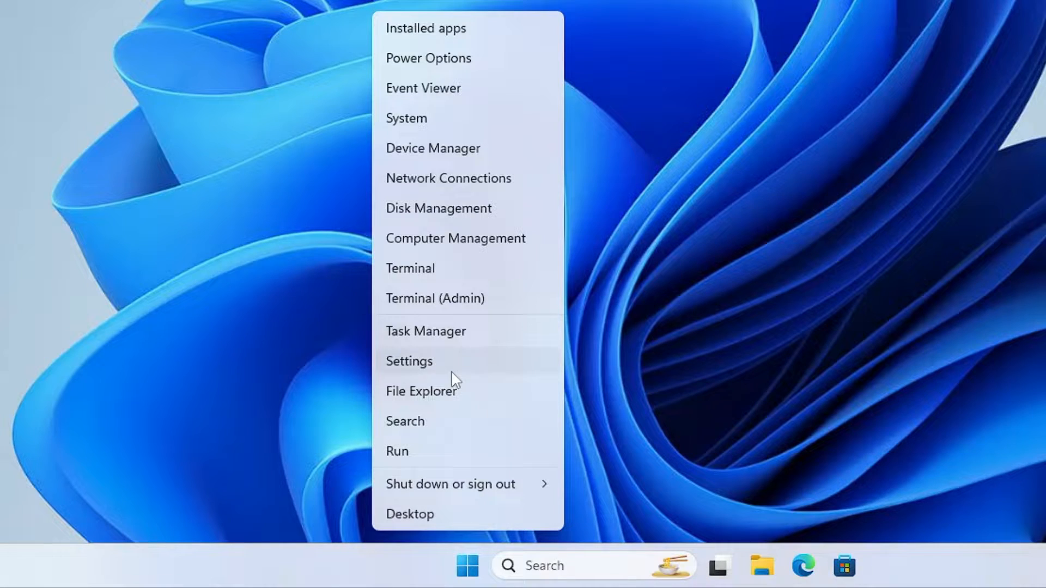
{"action": "mouse_move", "coordinate": [443, 332]}
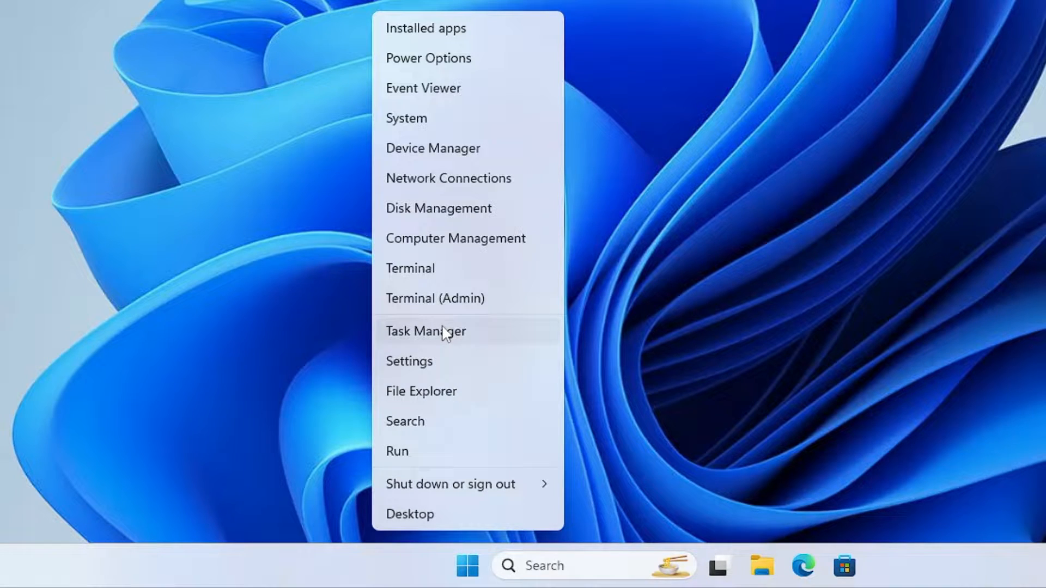
{"action": "left_click", "coordinate": [425, 331]}
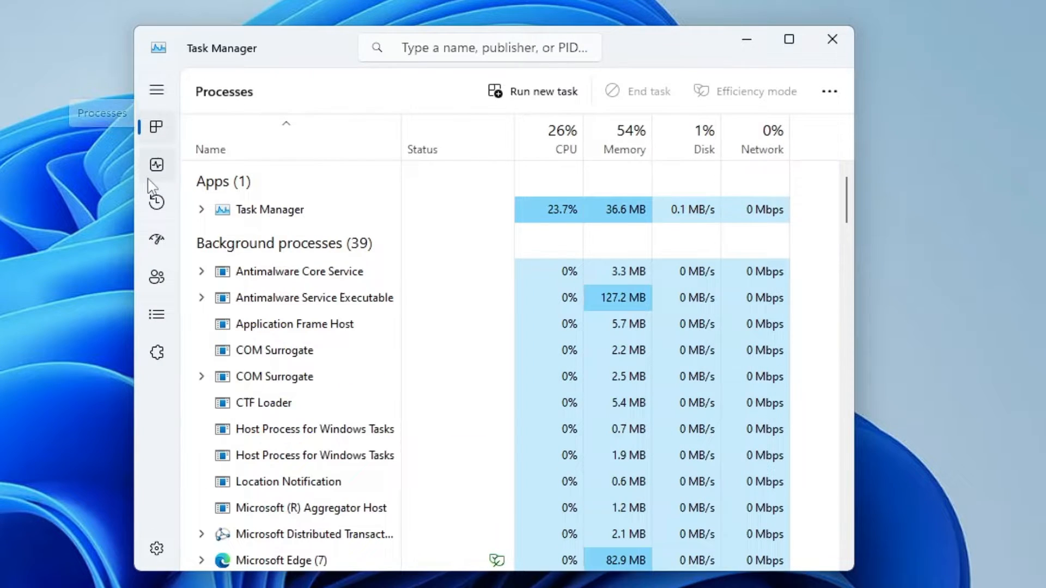
{"action": "mouse_move", "coordinate": [156, 255]}
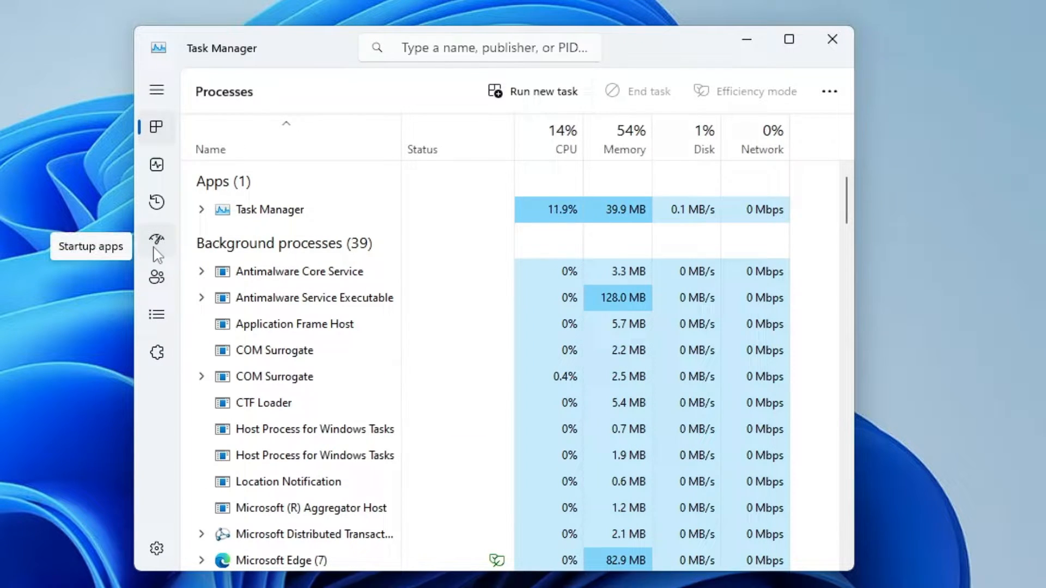
{"action": "mouse_move", "coordinate": [391, 84]}
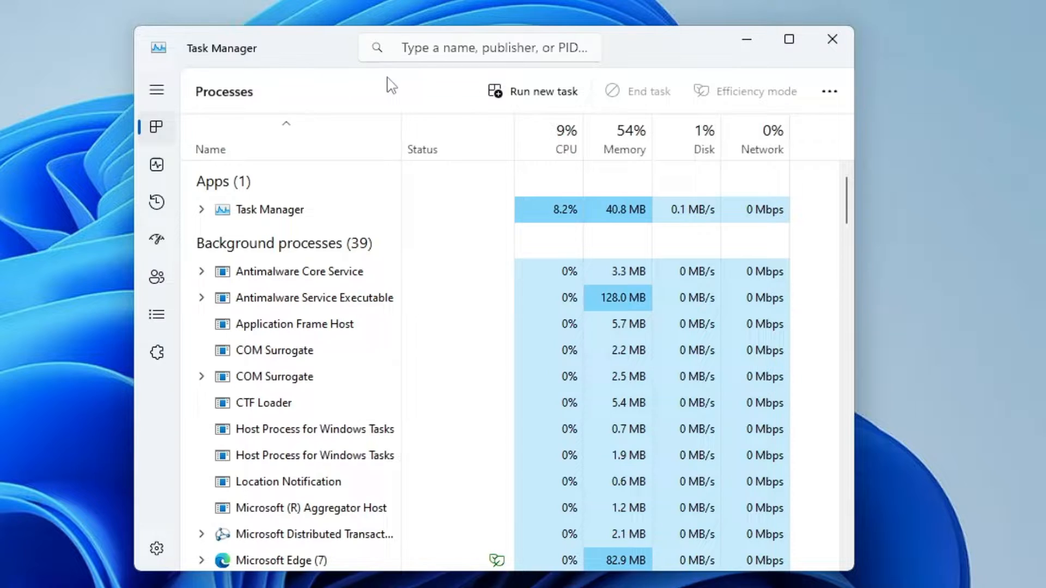
Disable Microsoft To Do, msedge and OneDrive on the Startup apps page, then exit Task Manager.
{"action": "left_click", "coordinate": [156, 239]}
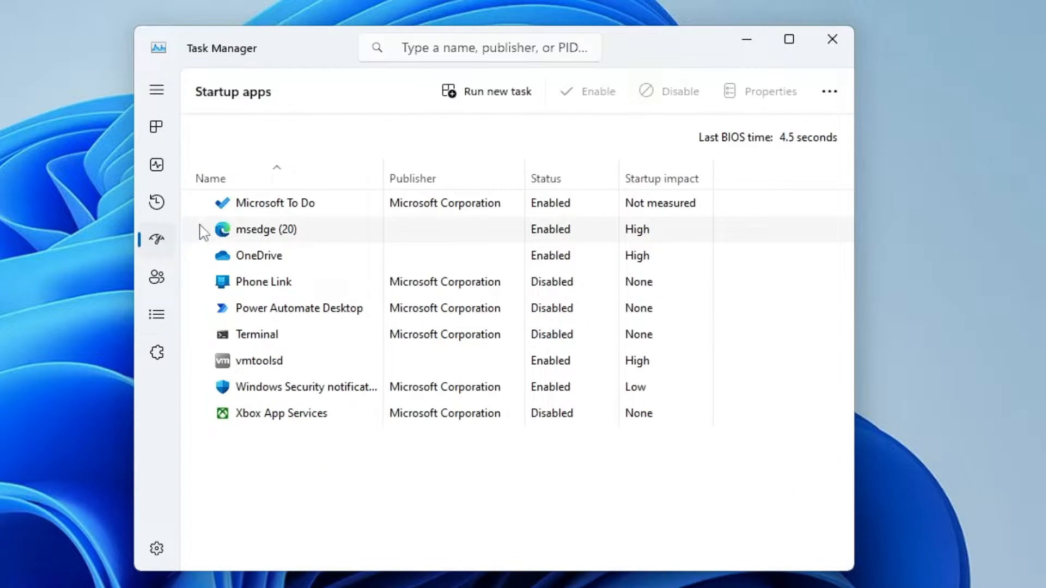
{"action": "mouse_move", "coordinate": [298, 234]}
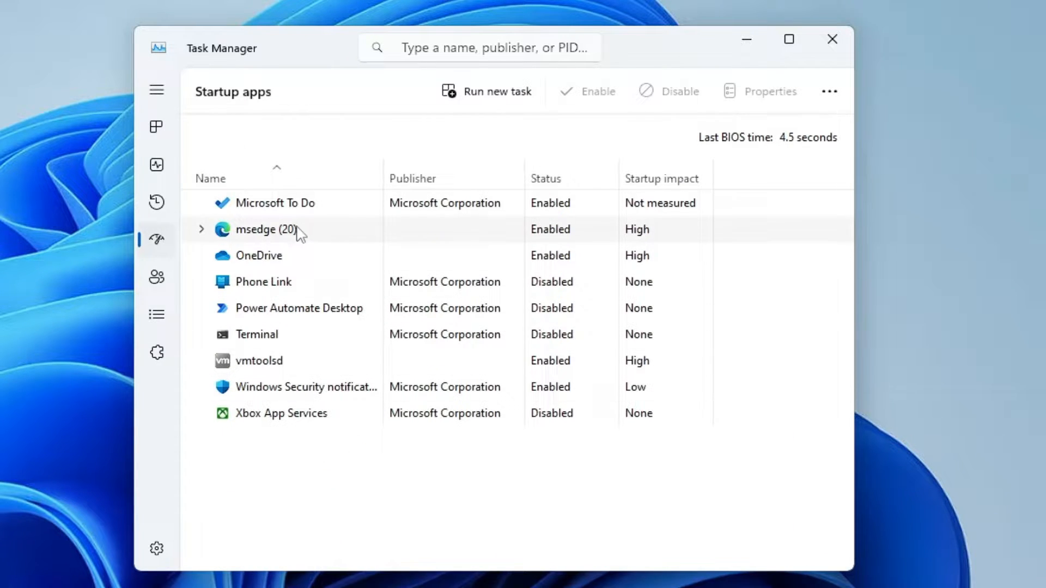
{"action": "mouse_move", "coordinate": [280, 270]}
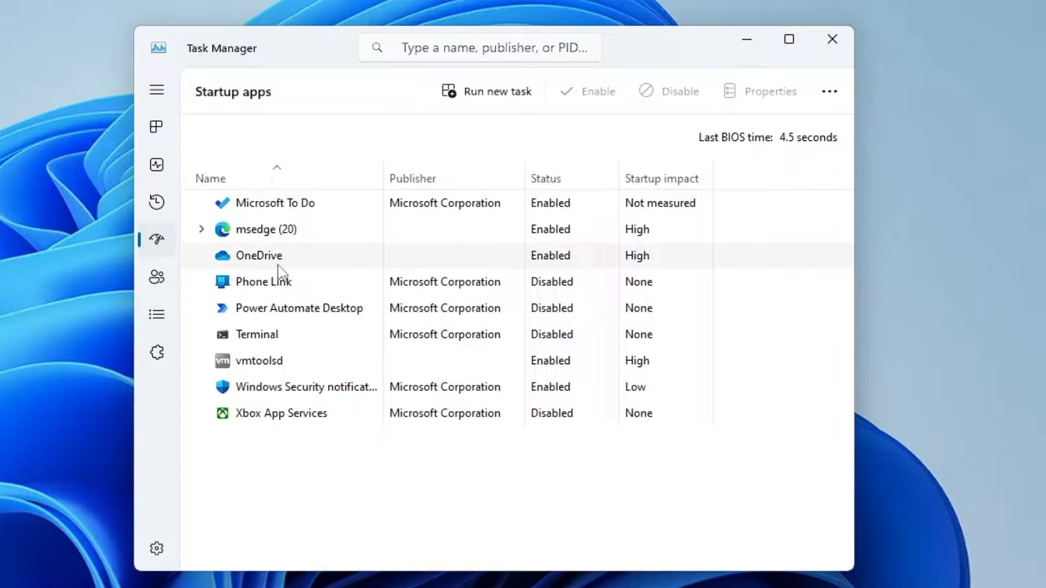
{"action": "mouse_move", "coordinate": [543, 232]}
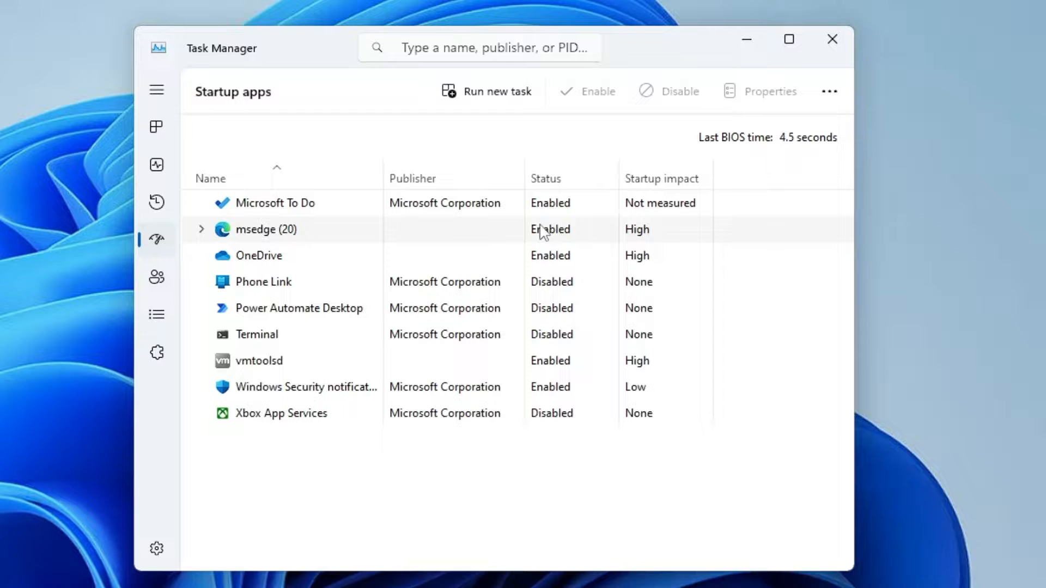
{"action": "mouse_move", "coordinate": [414, 250]}
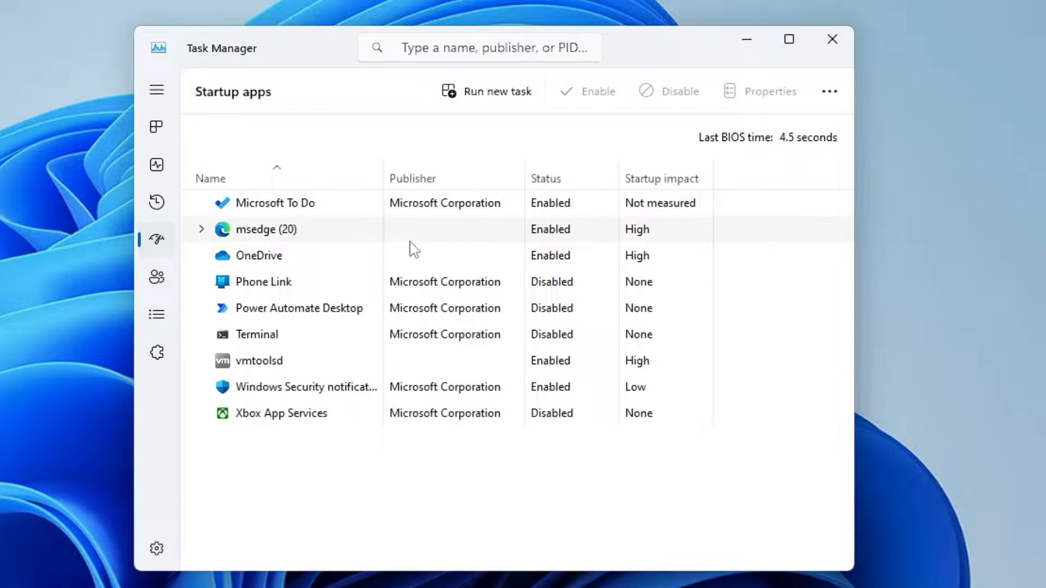
{"action": "mouse_move", "coordinate": [285, 244]}
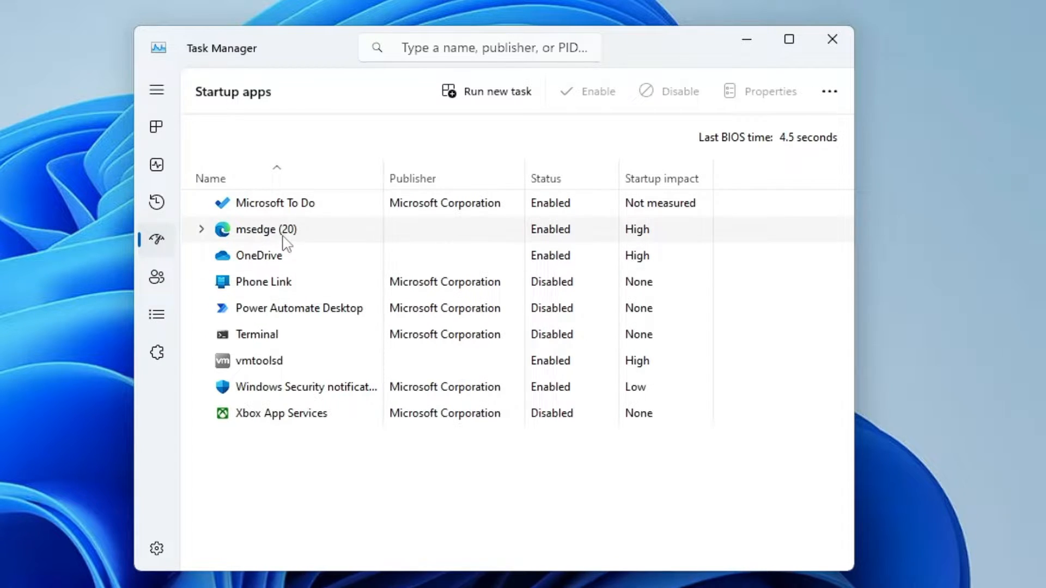
{"action": "mouse_move", "coordinate": [279, 247]}
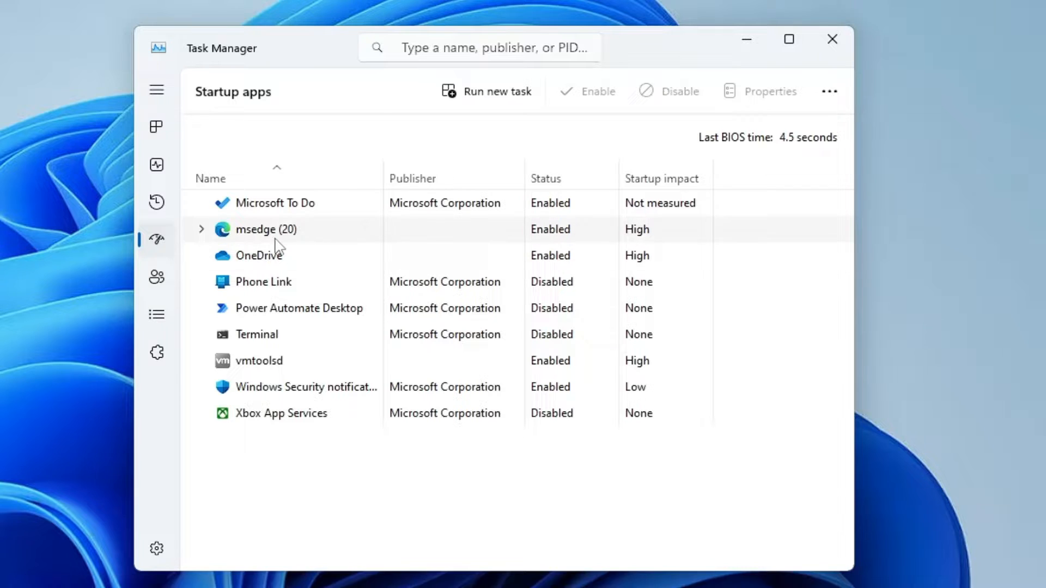
{"action": "mouse_move", "coordinate": [269, 250]}
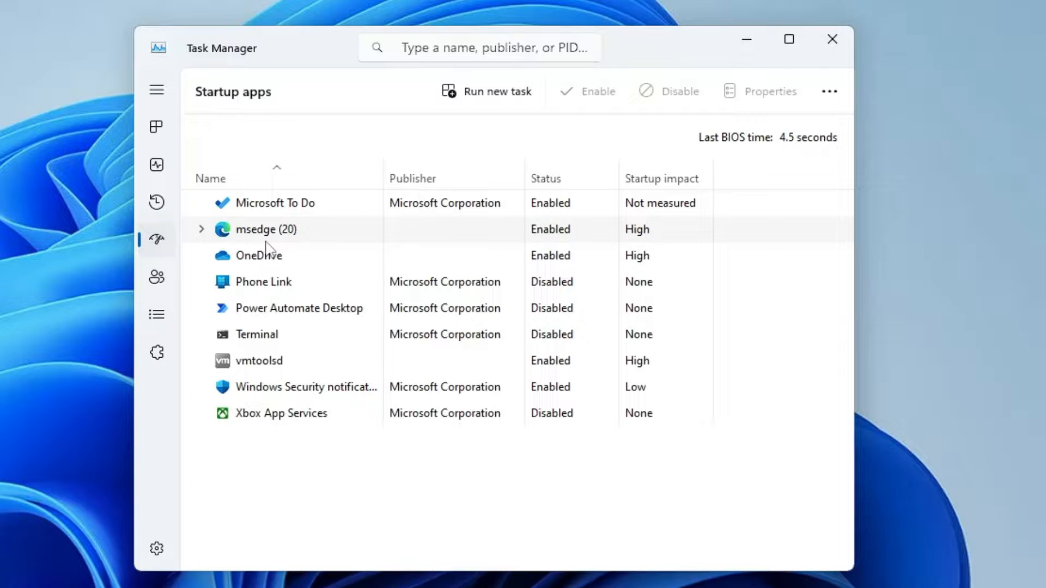
{"action": "mouse_move", "coordinate": [282, 233]}
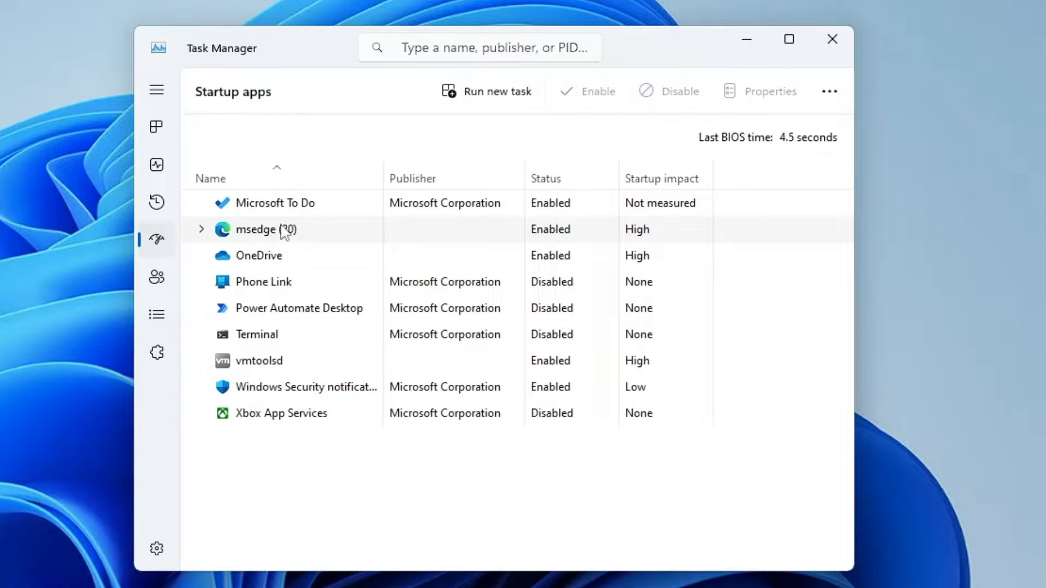
{"action": "right_click", "coordinate": [274, 202]}
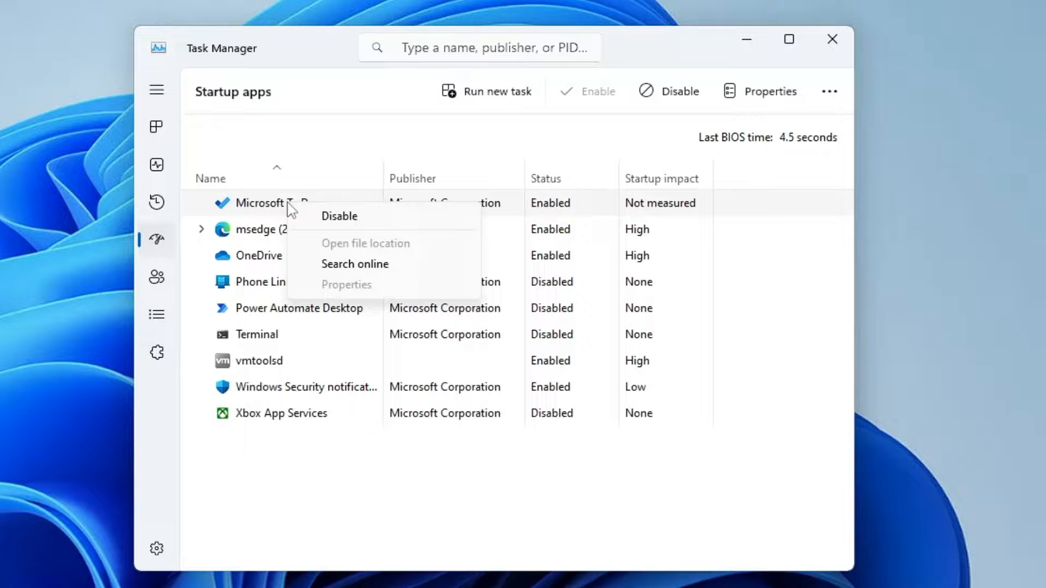
{"action": "left_click", "coordinate": [339, 216]}
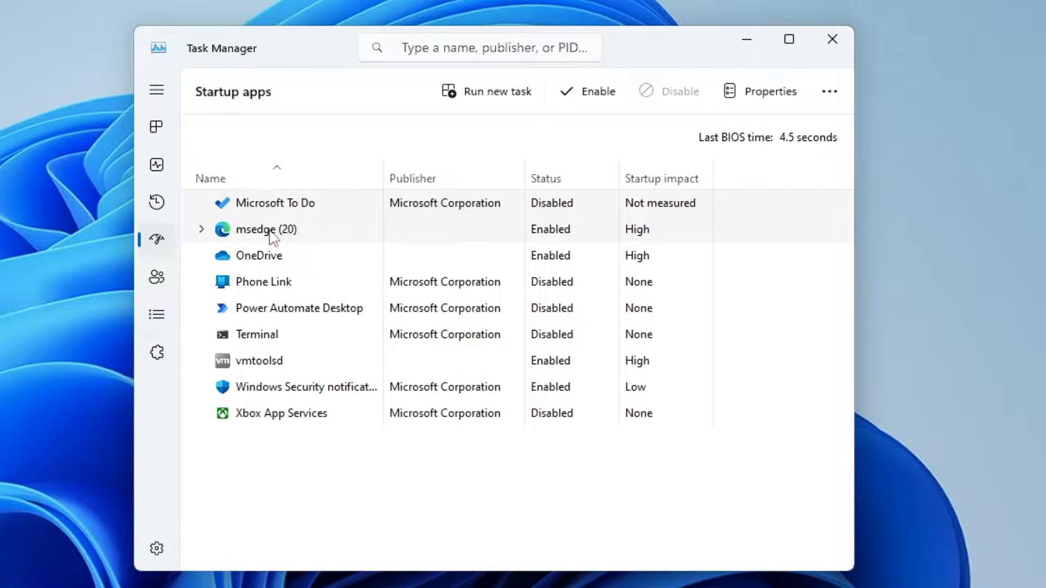
{"action": "right_click", "coordinate": [267, 229]}
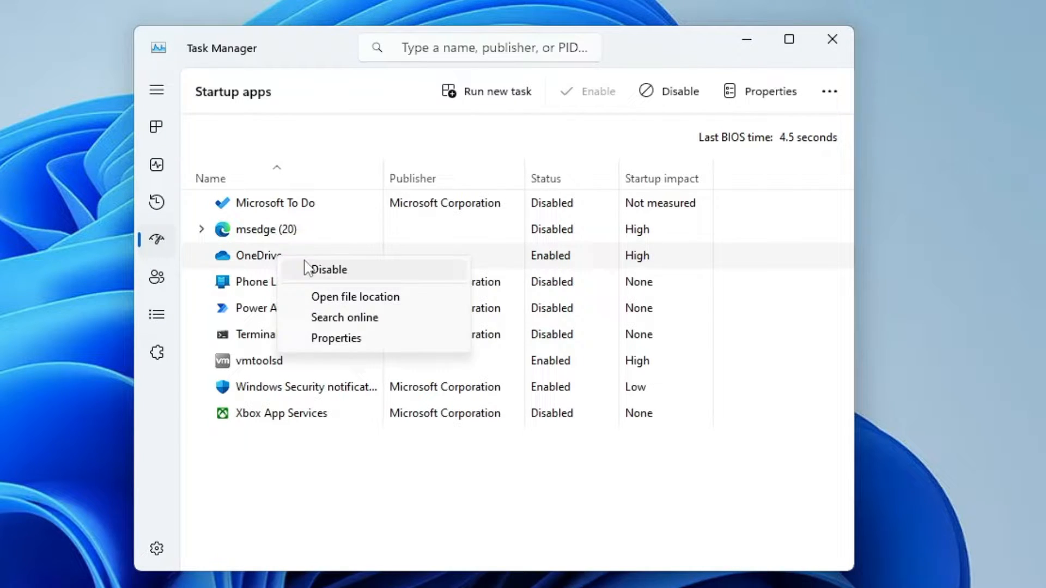
{"action": "left_click", "coordinate": [329, 270]}
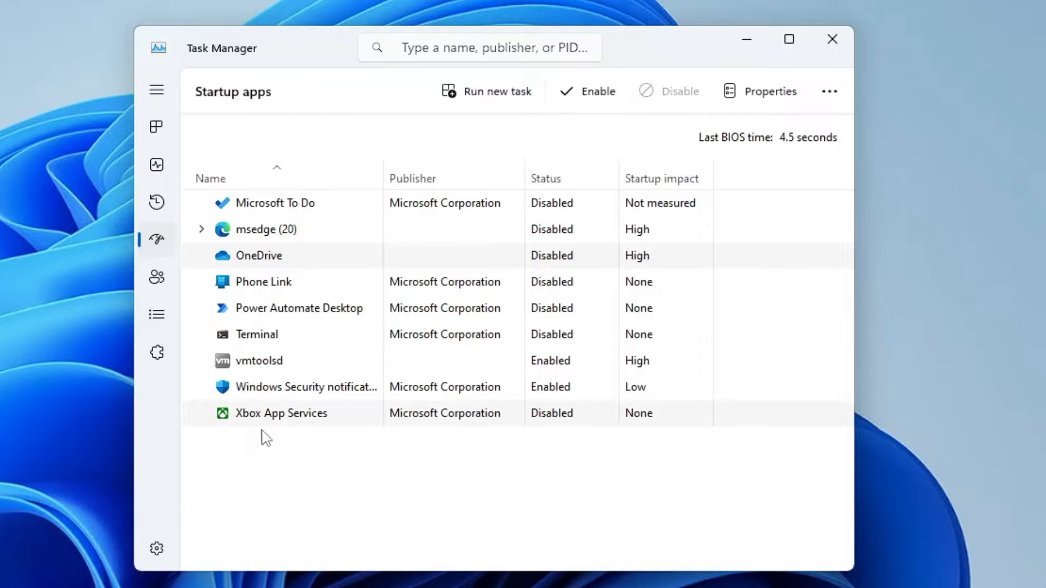
{"action": "mouse_move", "coordinate": [336, 410]}
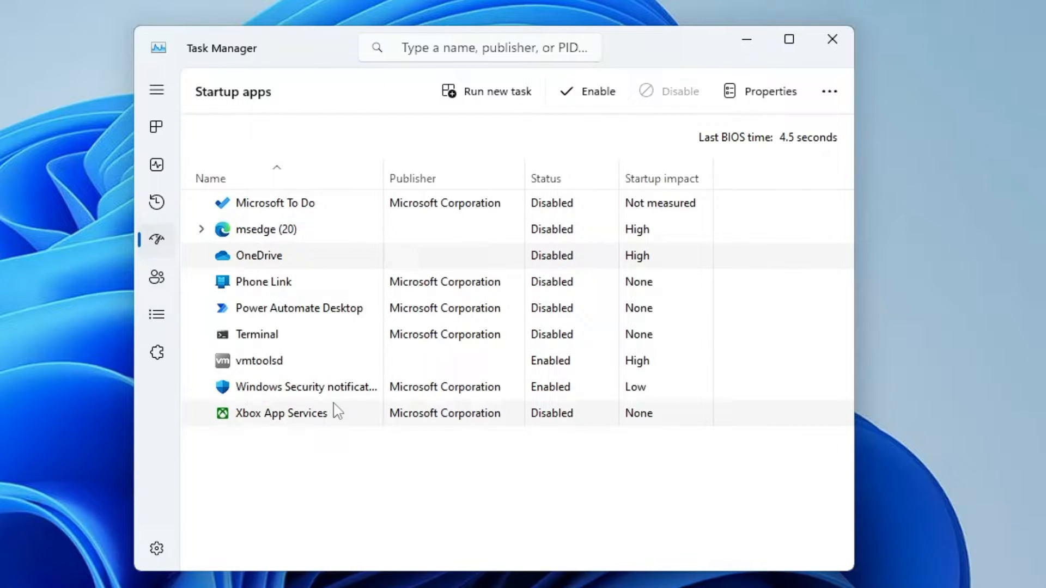
{"action": "mouse_move", "coordinate": [288, 266]}
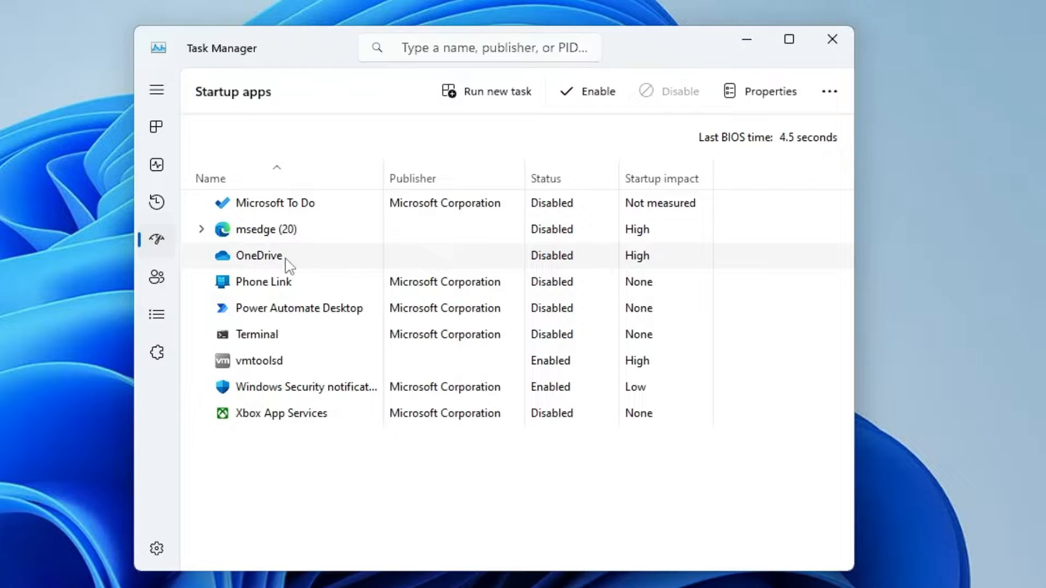
{"action": "left_click", "coordinate": [832, 39]}
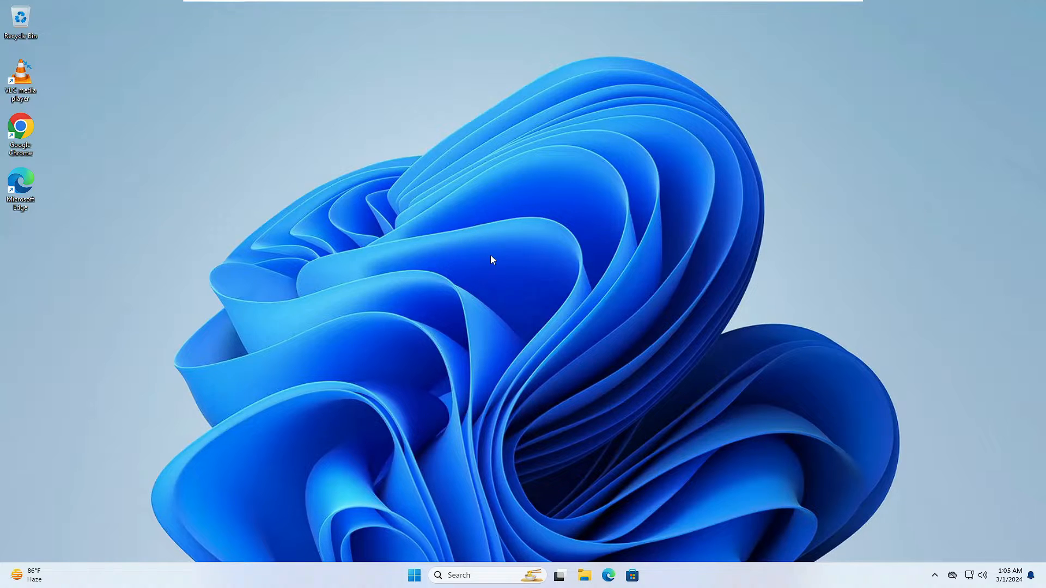
{"action": "mouse_move", "coordinate": [512, 258]}
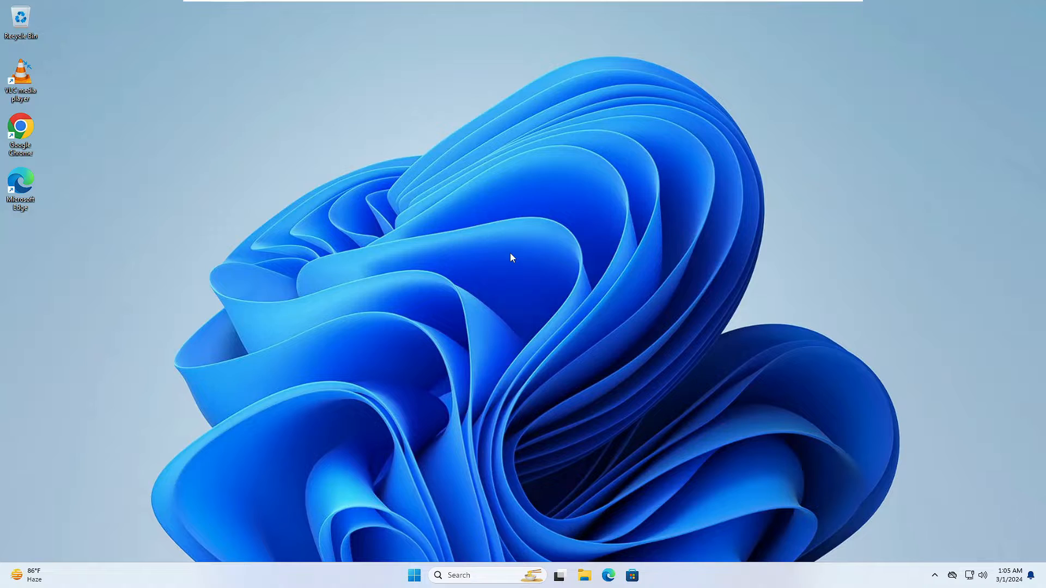
{"action": "mouse_move", "coordinate": [516, 366]}
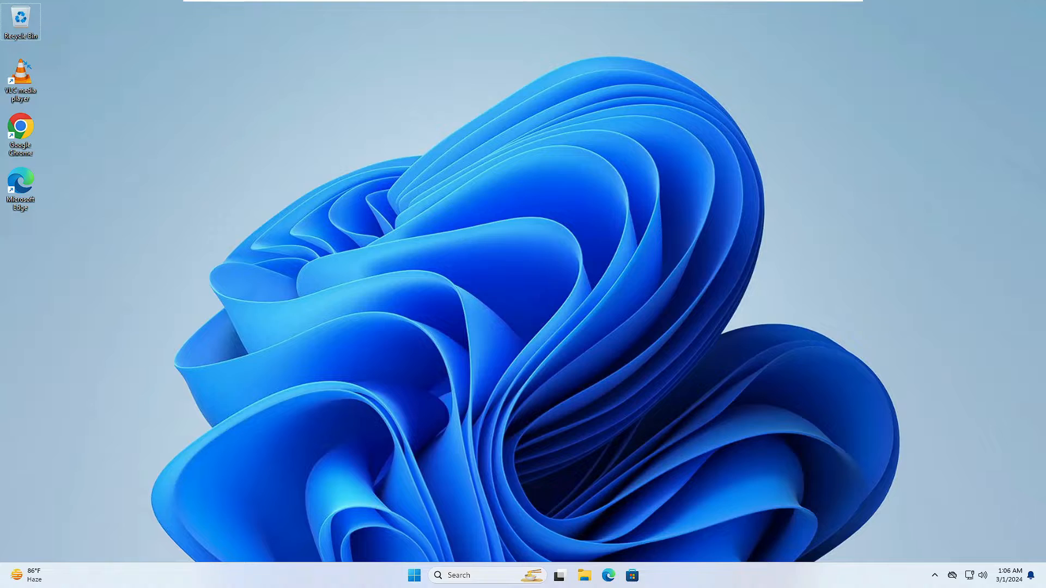
{"action": "left_click", "coordinate": [487, 574]}
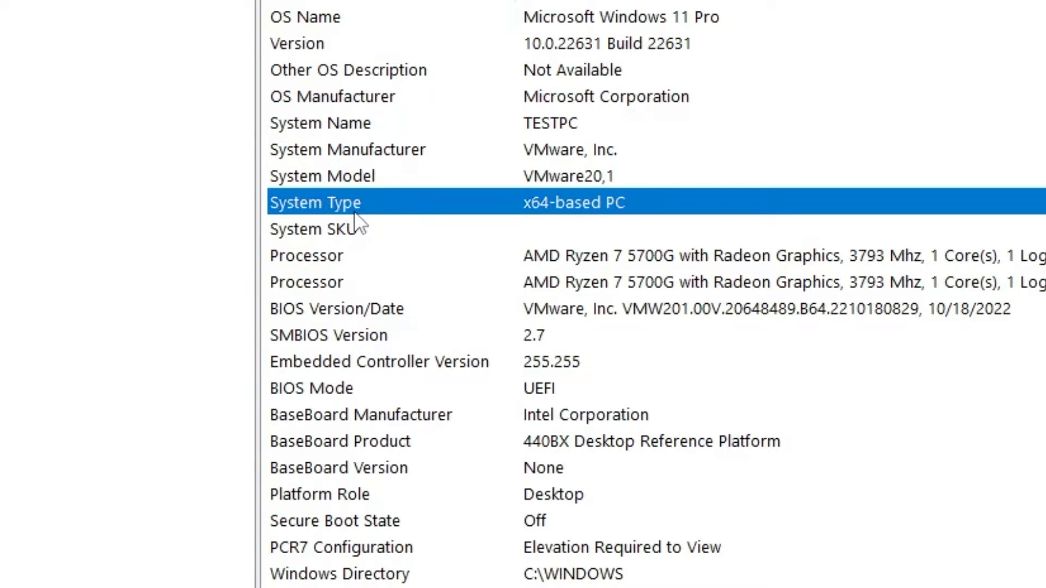
{"action": "mouse_move", "coordinate": [554, 222]}
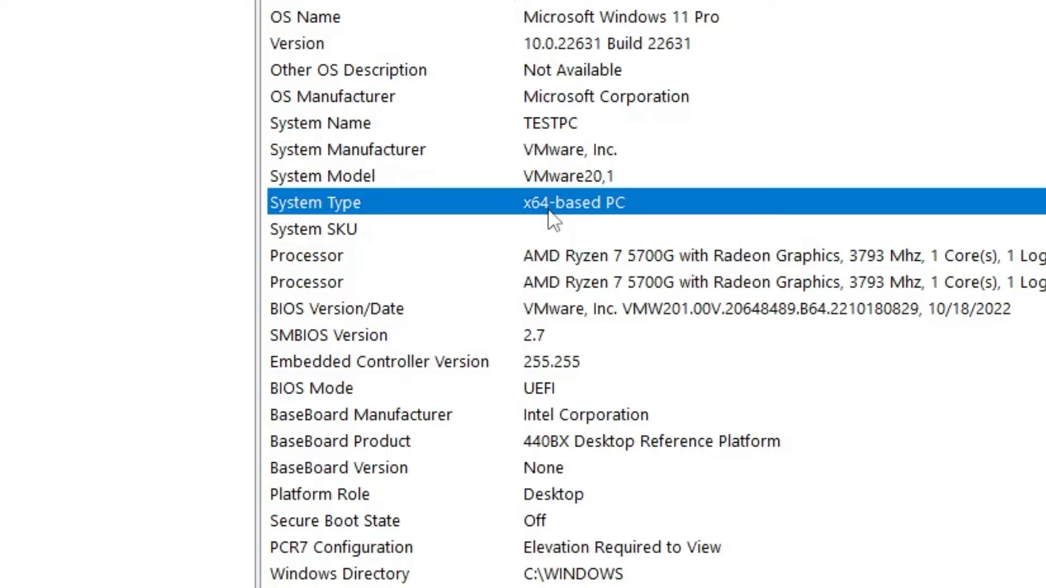
{"action": "mouse_move", "coordinate": [479, 214]}
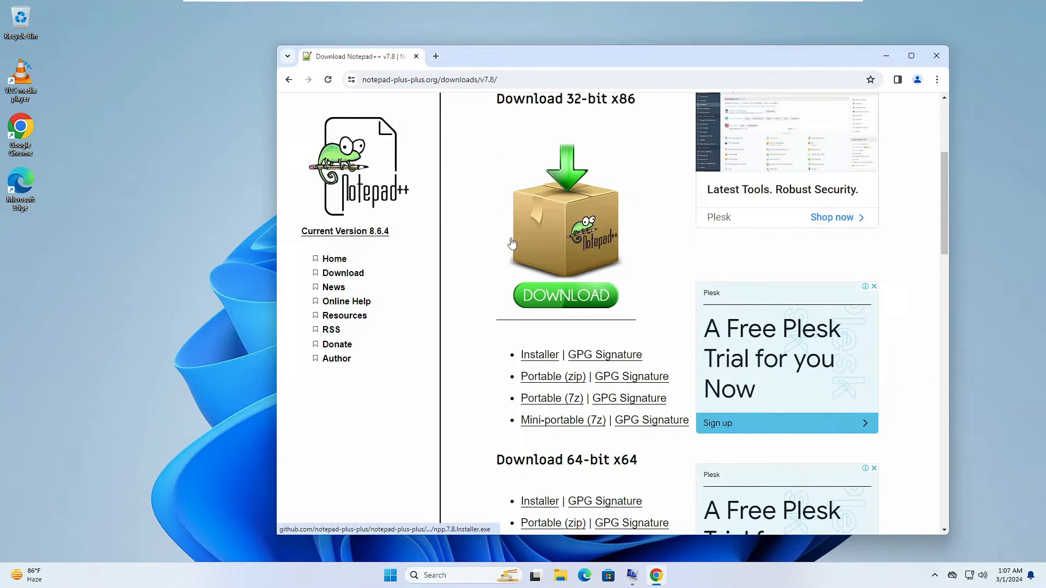
Scroll the Notepad++ v7.8 page to the 'Download 64-bit x64' installer and portable links.
{"action": "scroll", "scroll_direction": "up", "scroll_amount": 3}
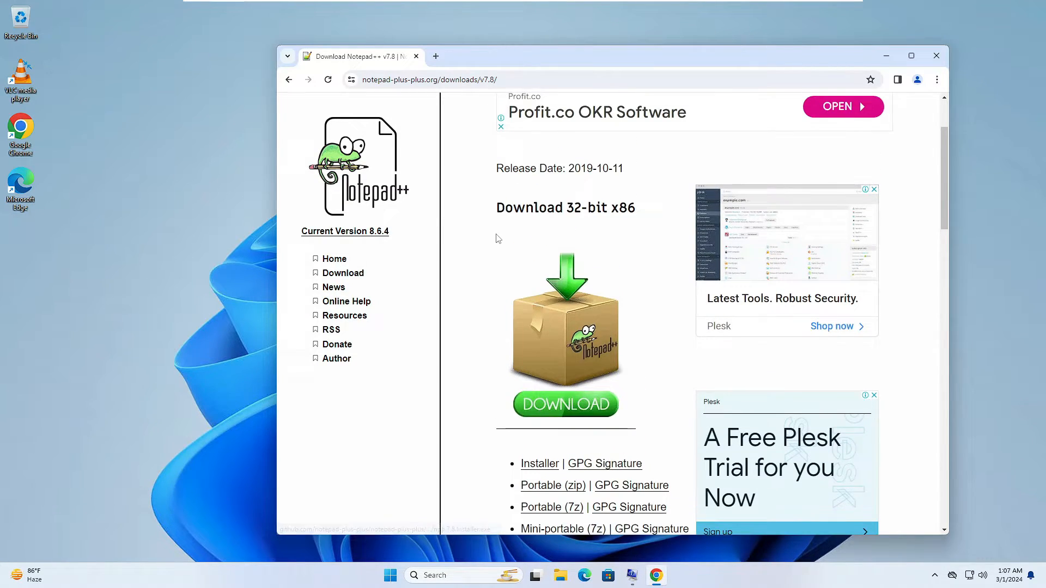
{"action": "scroll", "scroll_direction": "up", "scroll_amount": 3}
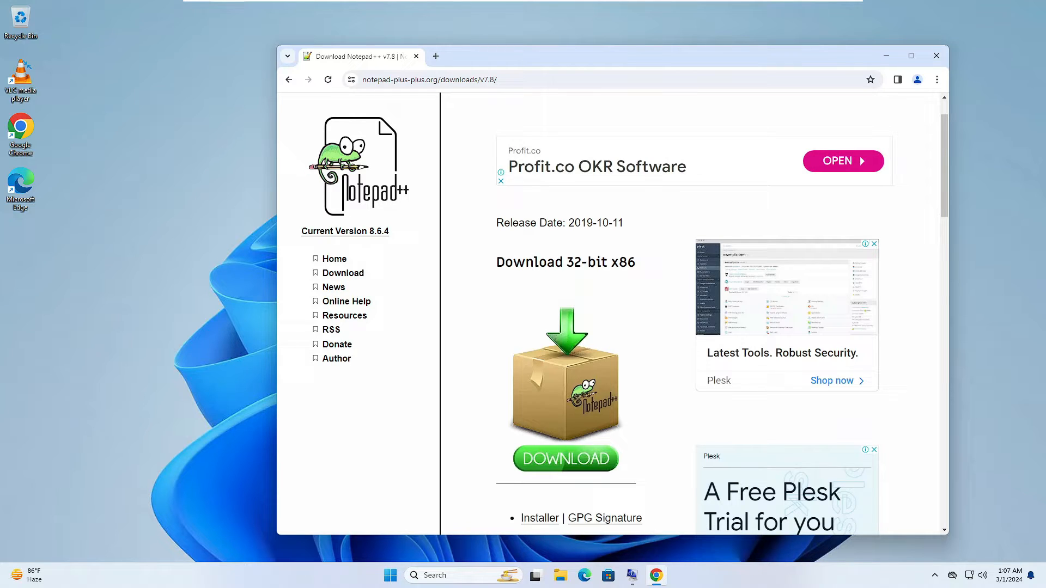
{"action": "scroll", "scroll_direction": "down", "scroll_amount": 3}
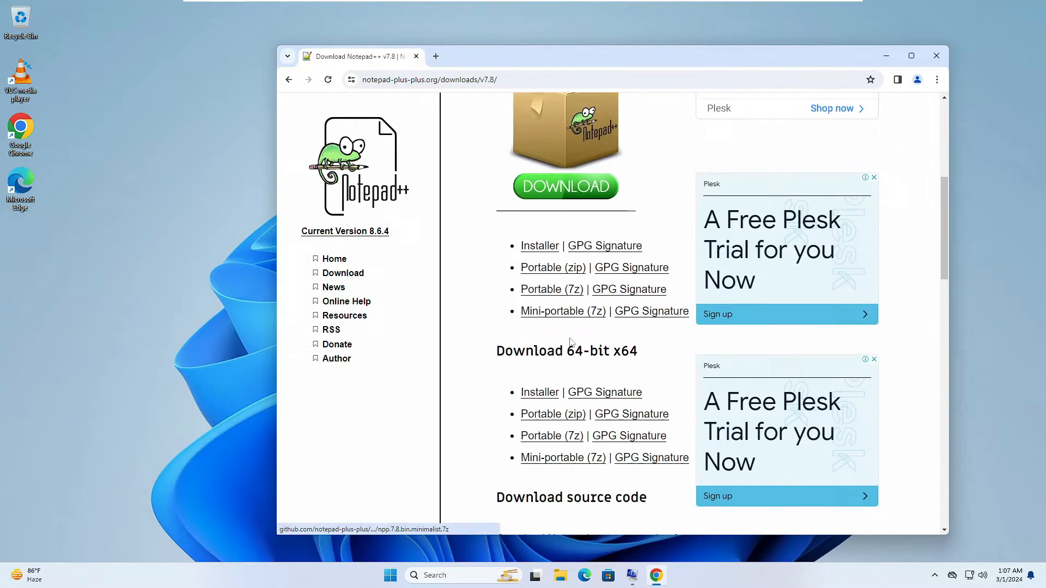
{"action": "mouse_move", "coordinate": [581, 369]}
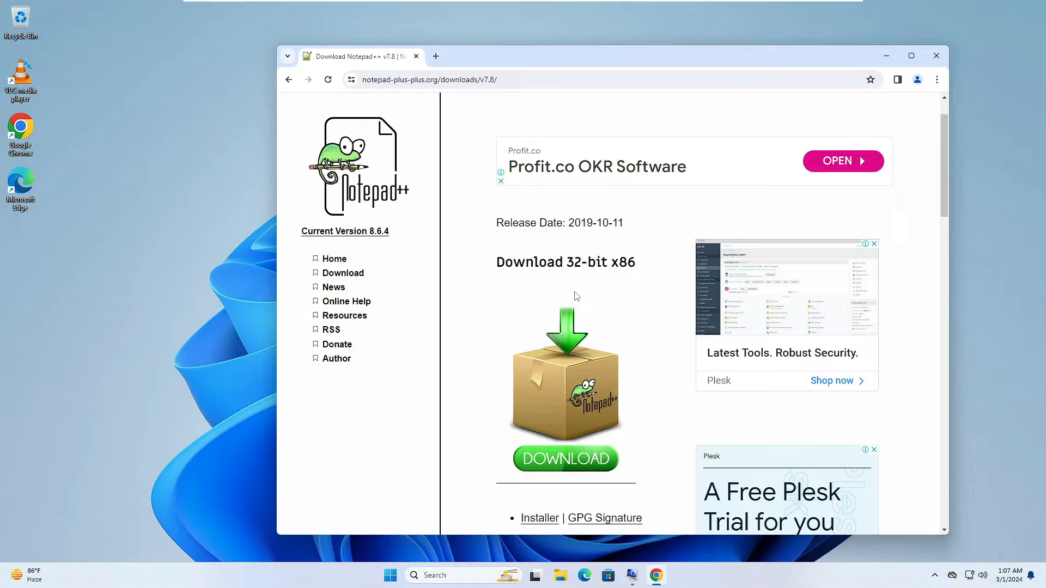
{"action": "scroll", "scroll_direction": "down", "scroll_amount": 3}
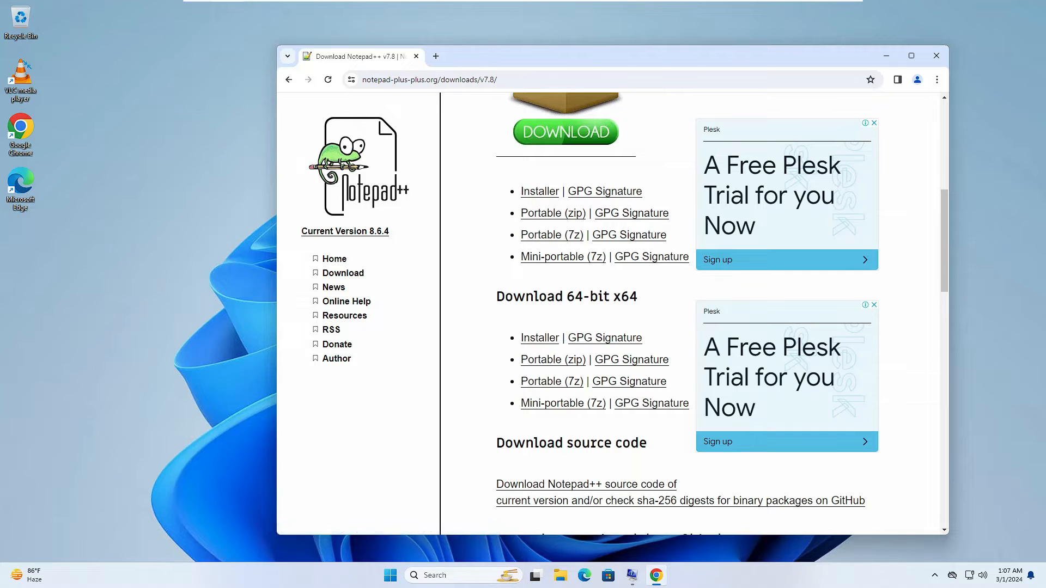
{"action": "mouse_move", "coordinate": [562, 322]}
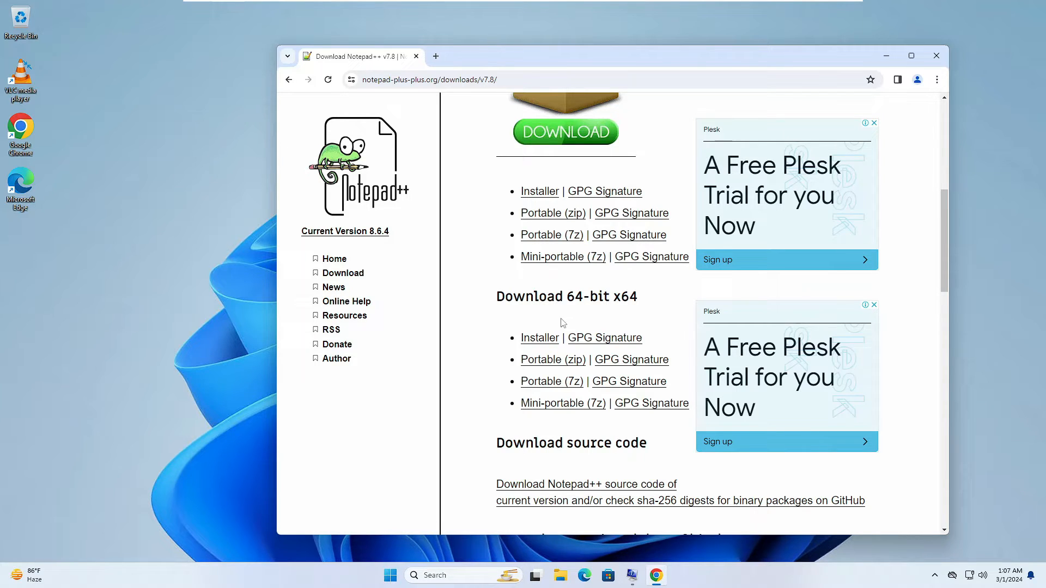
Close Chrome, drag its desktop shortcut to the centre, and show its context menu.
{"action": "left_click", "coordinate": [935, 55]}
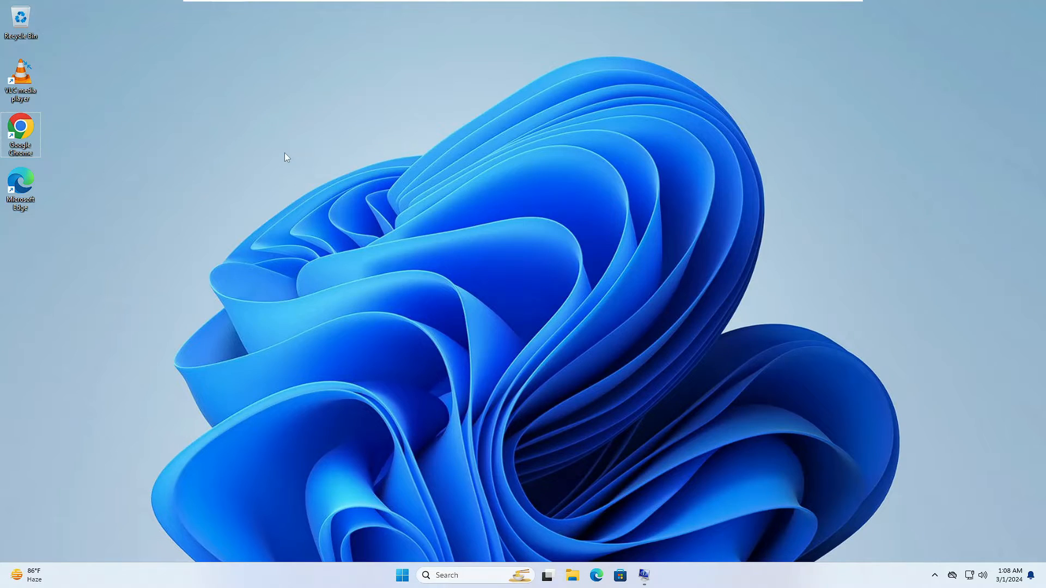
{"action": "mouse_move", "coordinate": [59, 147]}
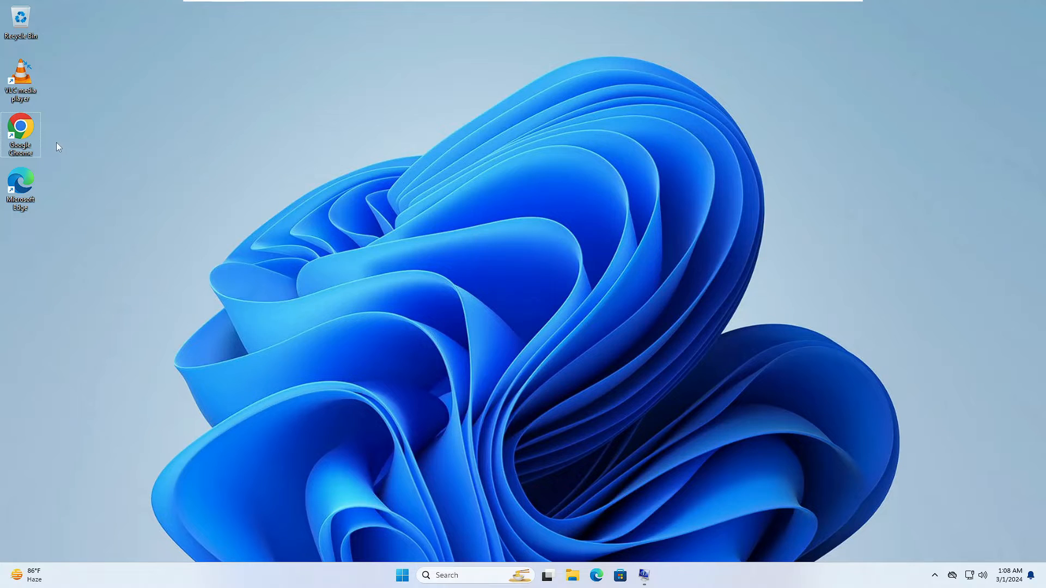
{"action": "left_click_drag", "start_coordinate": [21, 134], "coordinate": [351, 134]}
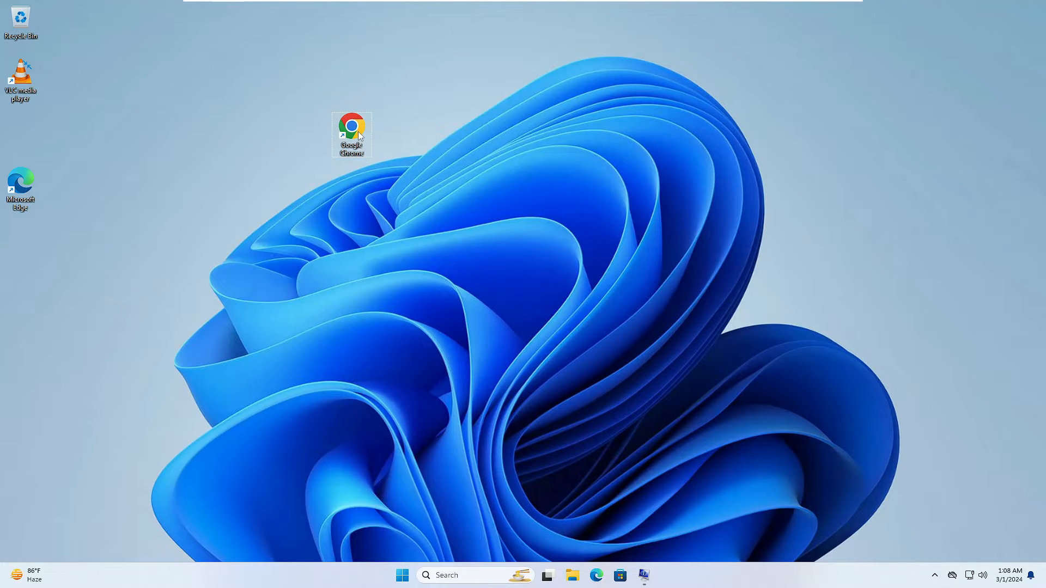
{"action": "right_click", "coordinate": [351, 134]}
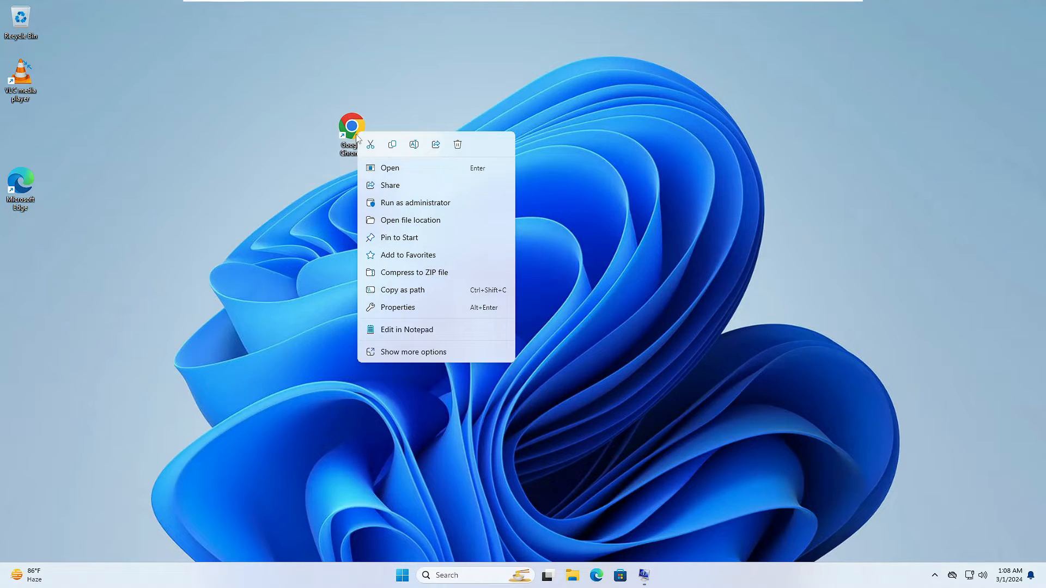
Tick 'Run this program as an administrator' in the Chrome shortcut's Compatibility properties.
{"action": "left_click", "coordinate": [397, 306]}
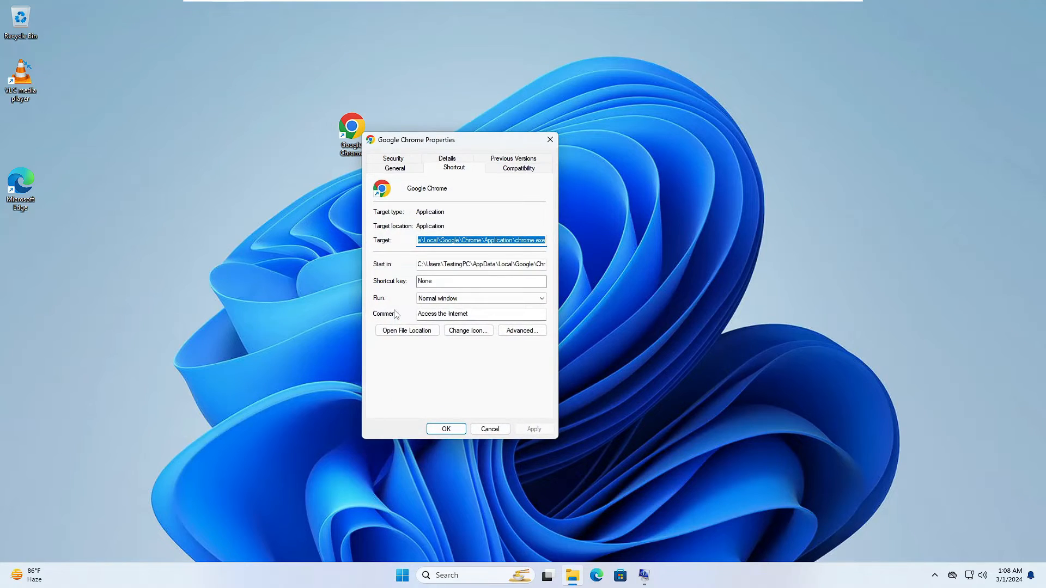
{"action": "left_click", "coordinate": [518, 168]}
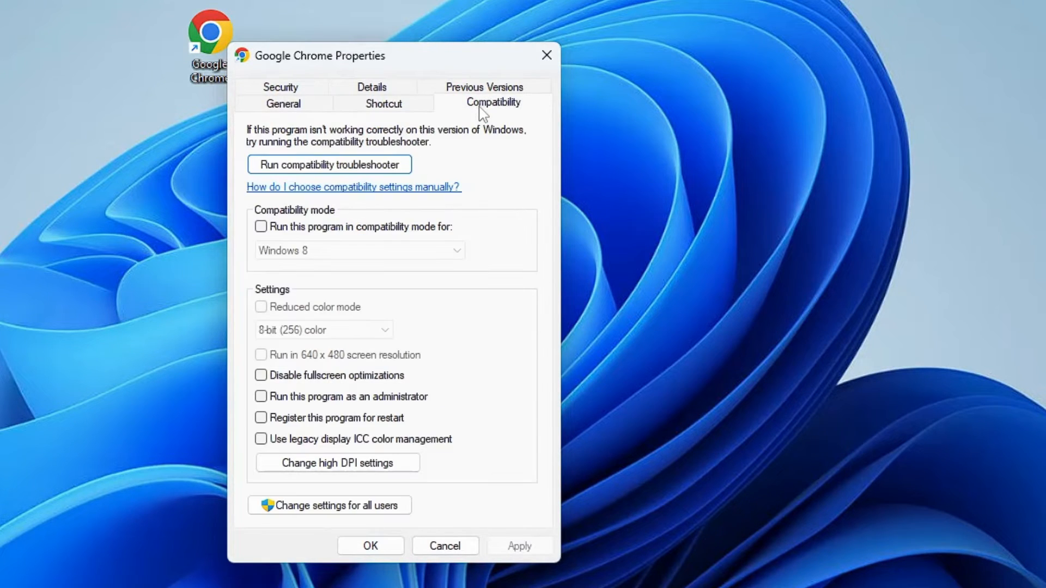
{"action": "mouse_move", "coordinate": [264, 457]}
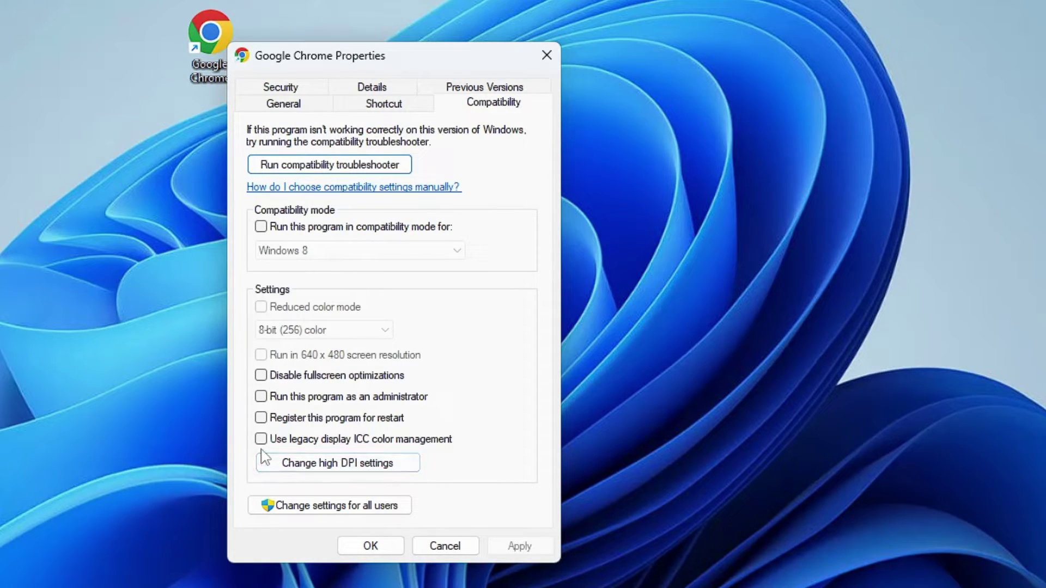
{"action": "left_click", "coordinate": [261, 396]}
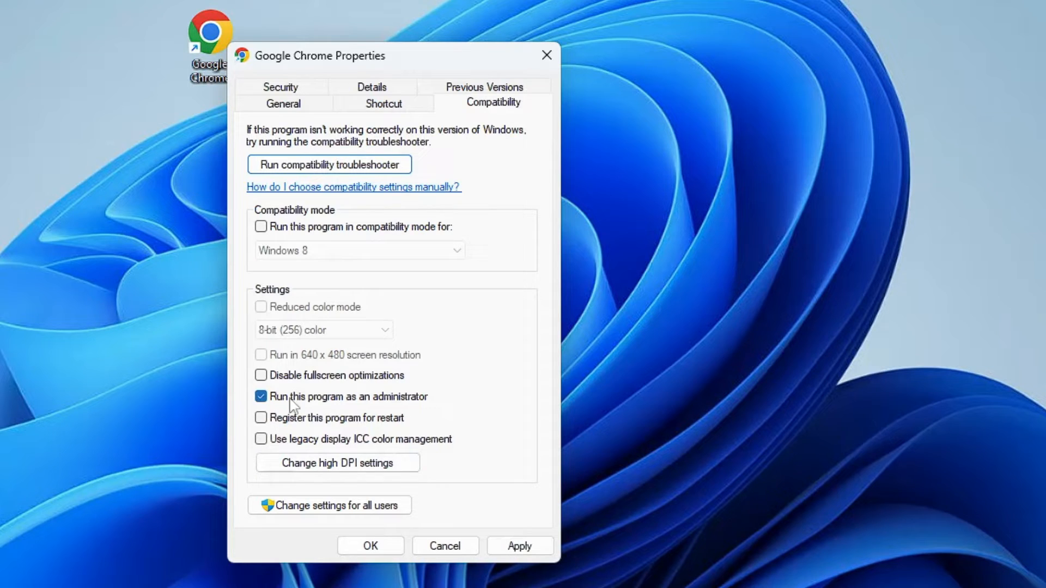
{"action": "mouse_move", "coordinate": [360, 408]}
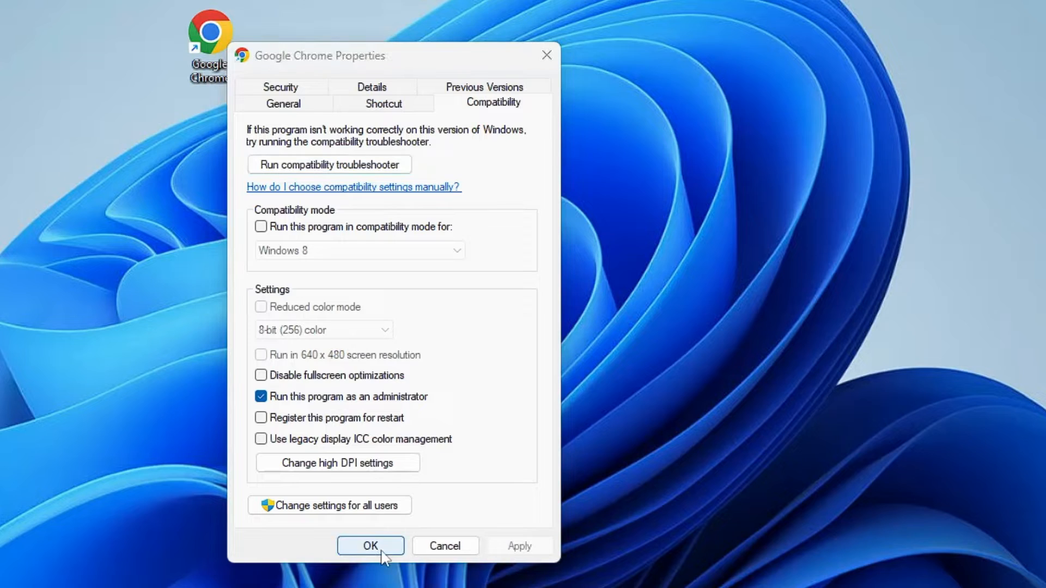
{"action": "left_click", "coordinate": [370, 545]}
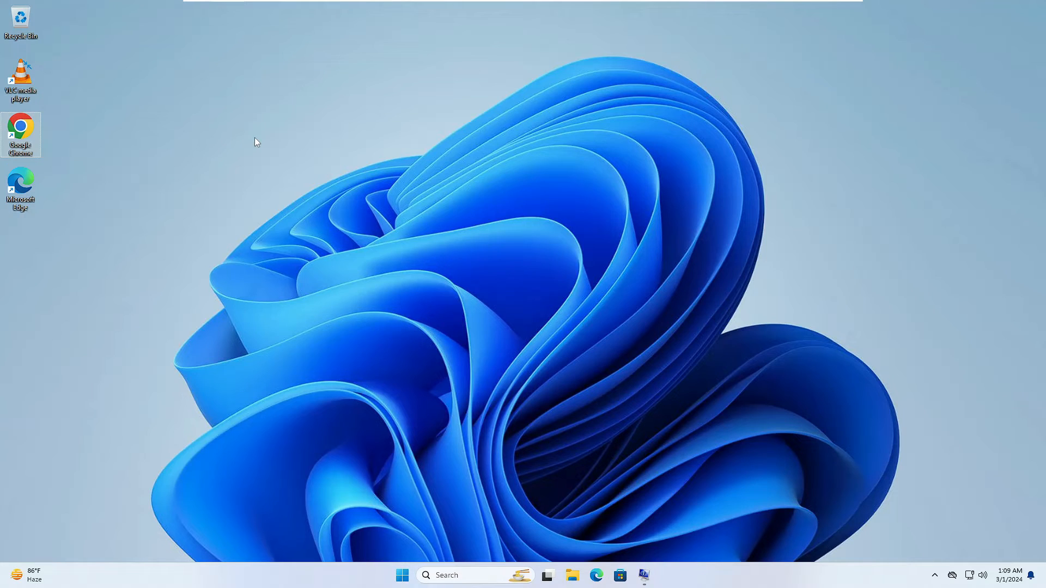
{"action": "mouse_move", "coordinate": [345, 496]}
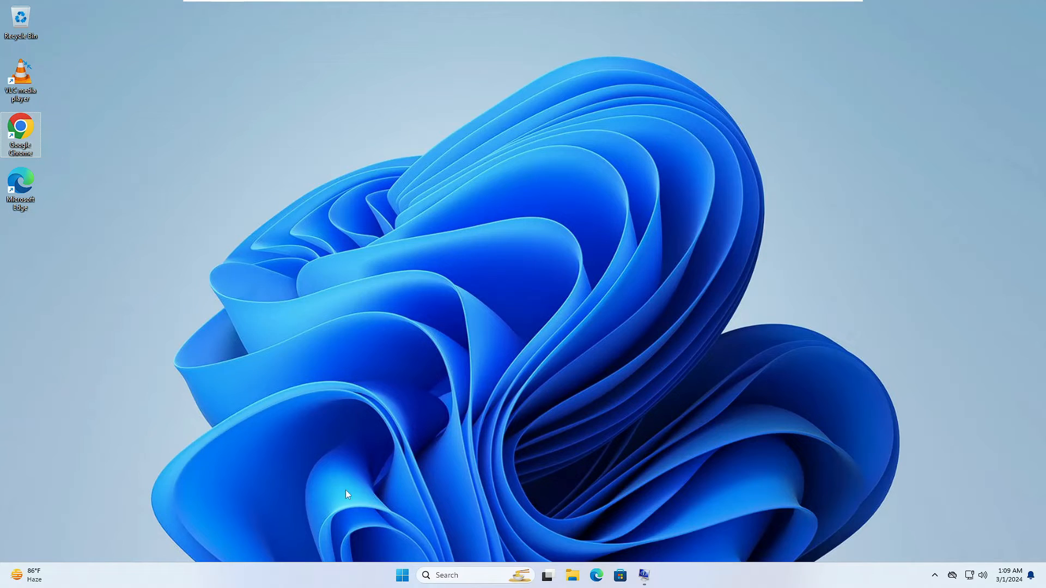
{"action": "right_click", "coordinate": [402, 576]}
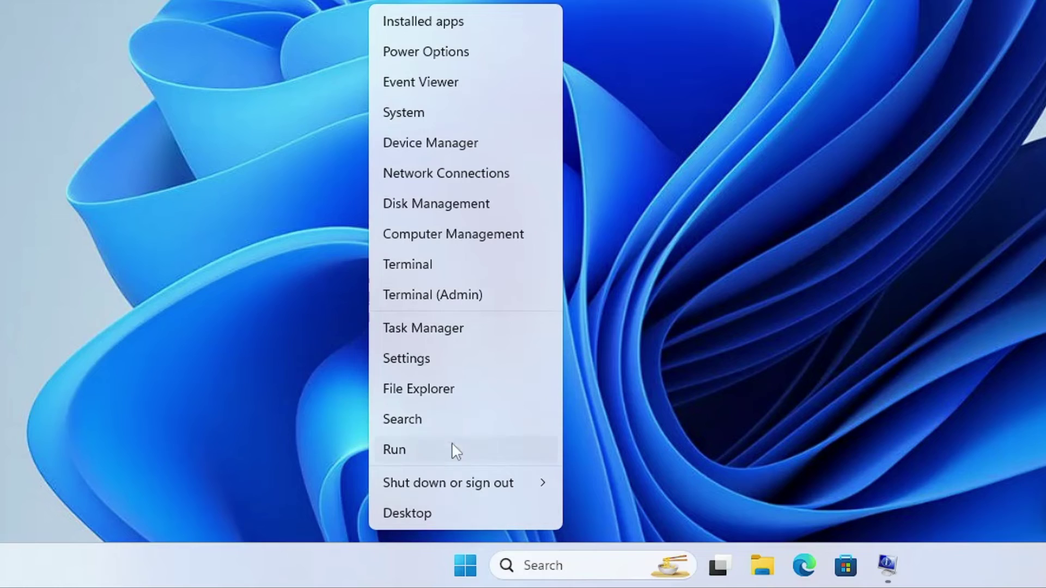
Search Settings for 'develo' and open 'Use developer features'.
{"action": "left_click", "coordinate": [405, 358]}
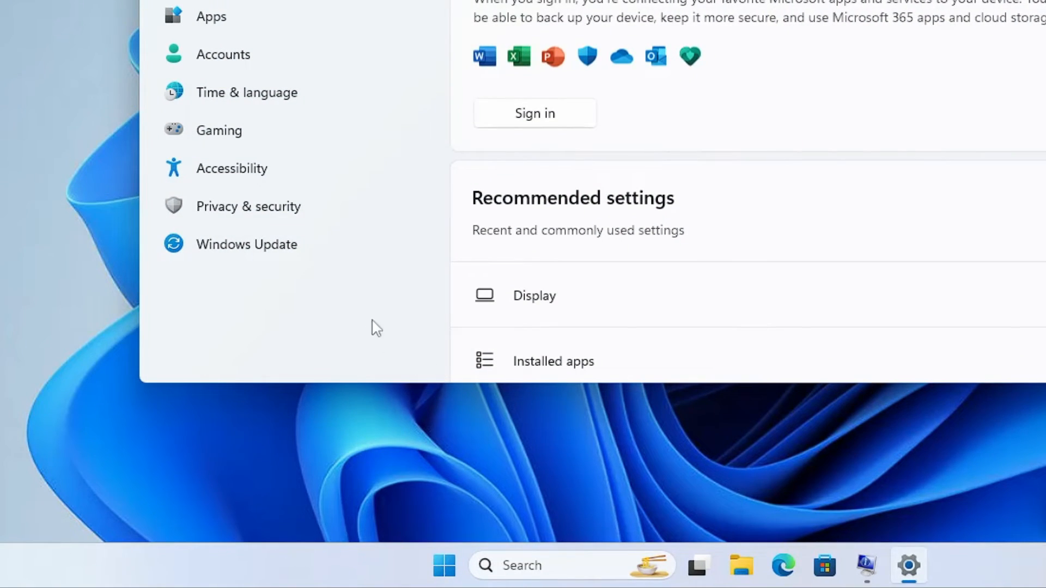
{"action": "type", "text": "deve"}
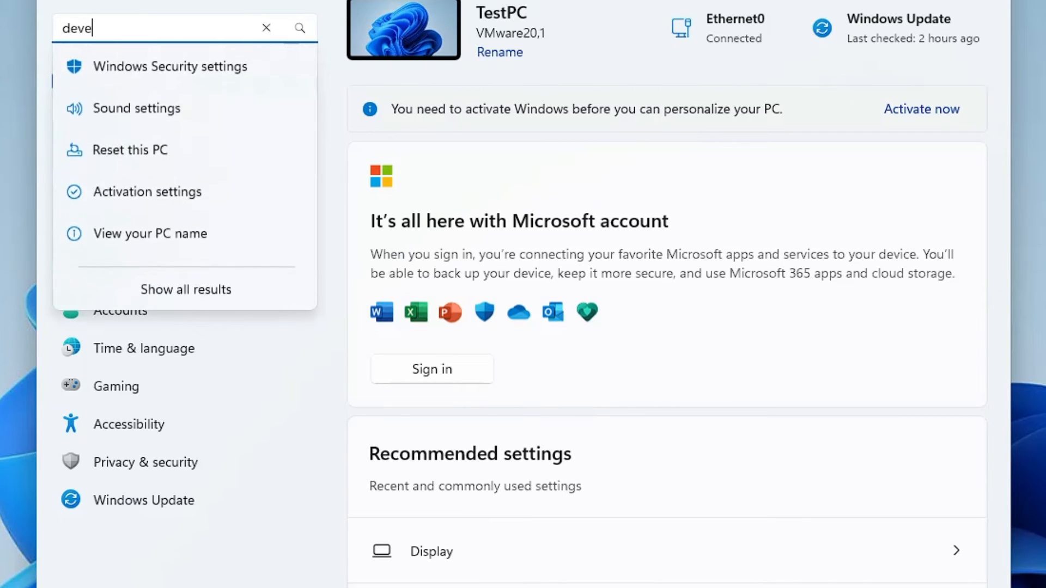
{"action": "type", "text": "lo"}
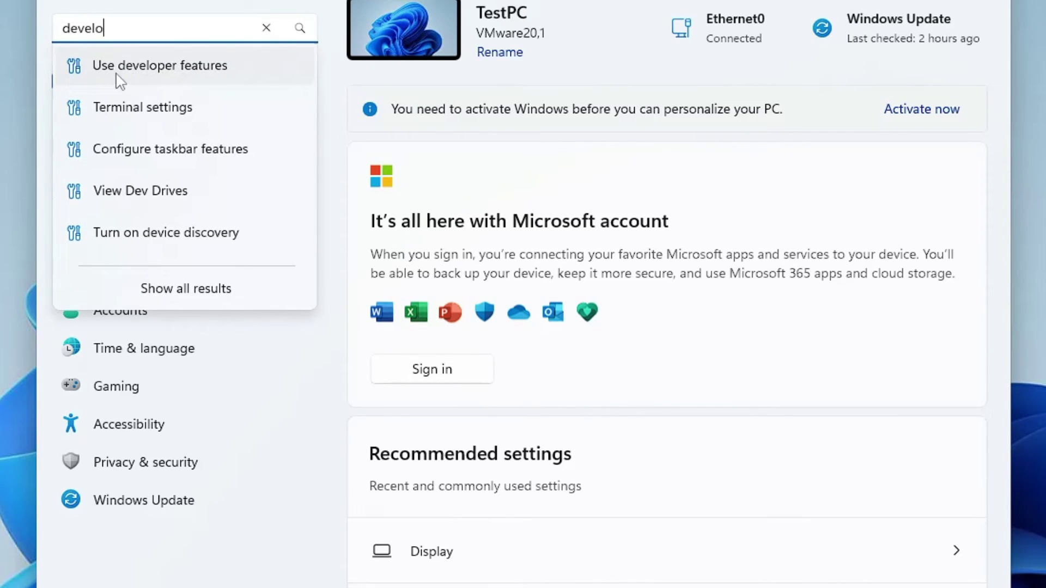
{"action": "left_click", "coordinate": [160, 65]}
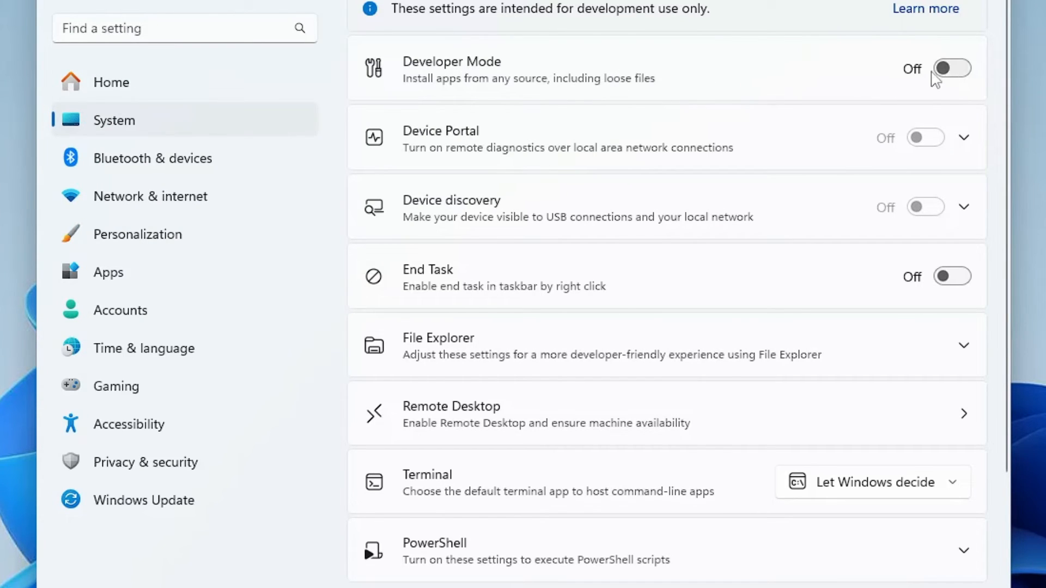
Switch the Developer Mode toggle on and confirm Yes in the prompt.
{"action": "left_click", "coordinate": [950, 68]}
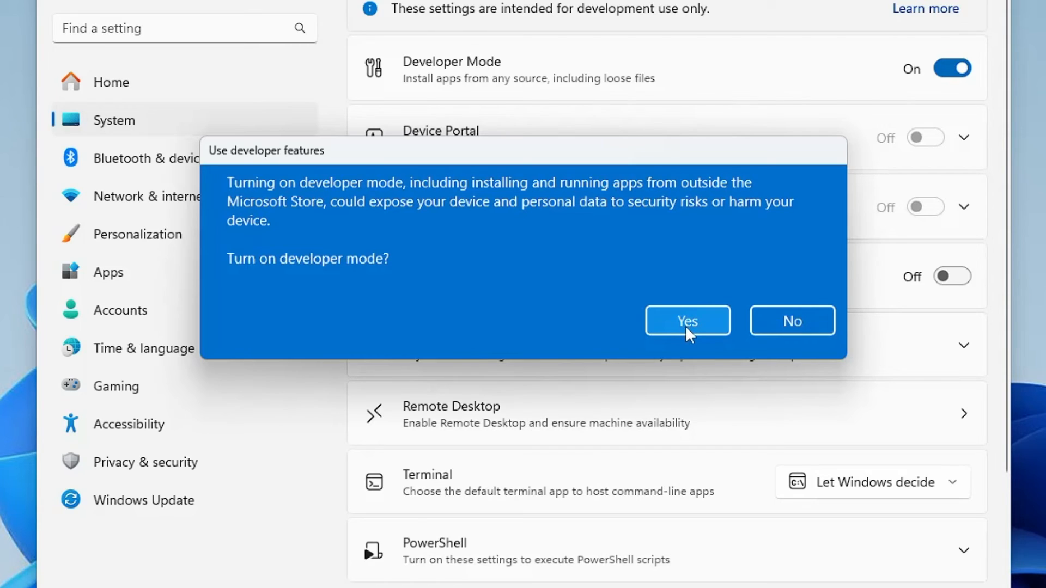
{"action": "left_click", "coordinate": [687, 321]}
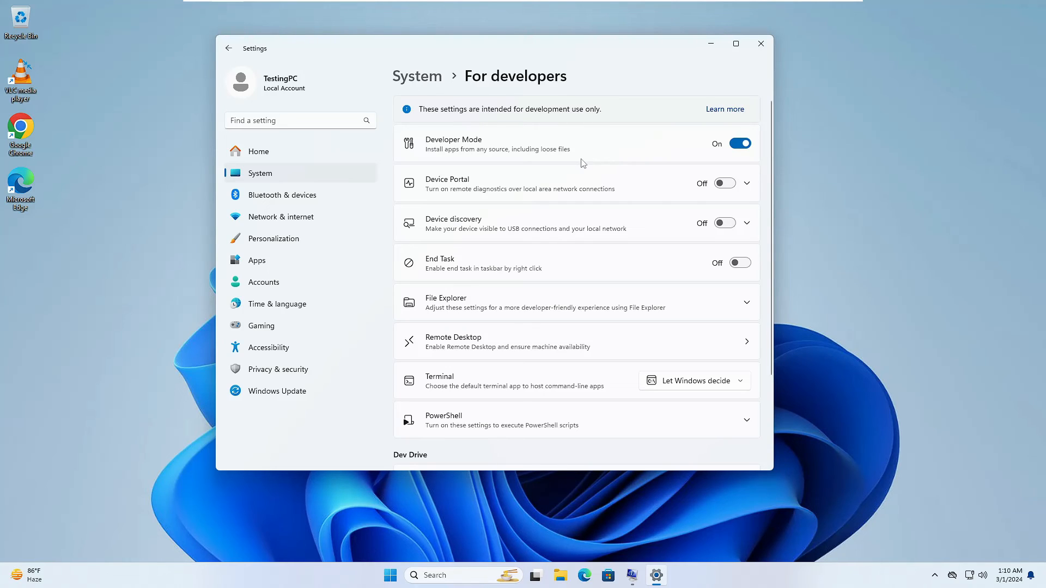
{"action": "mouse_move", "coordinate": [579, 172]}
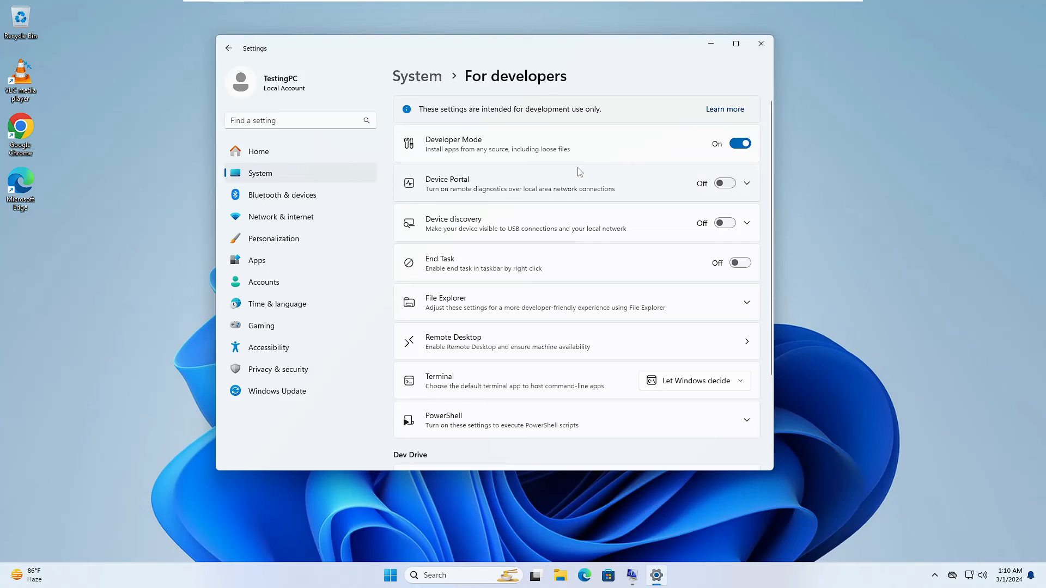